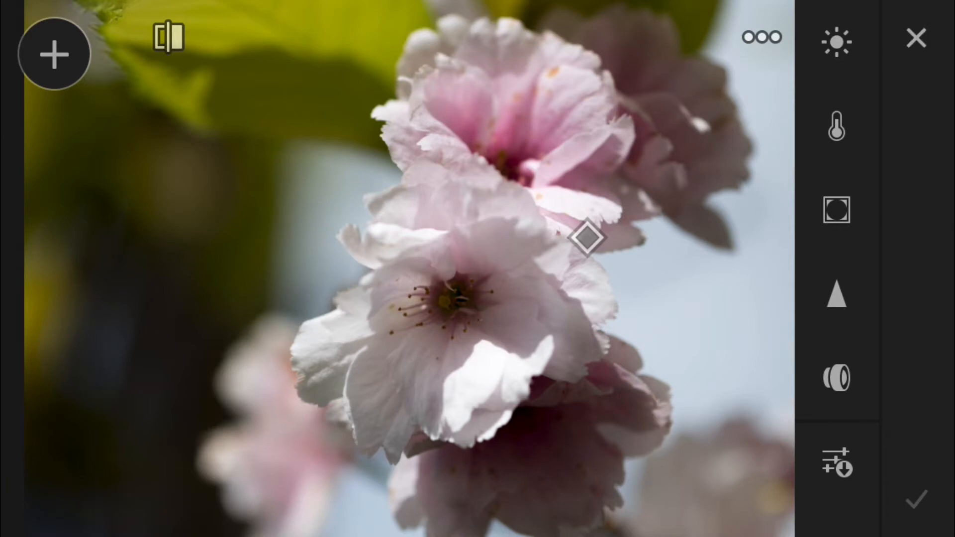
Step: Add a new selective edit on the cherry blossom photo using the Brush selection
click(54, 54)
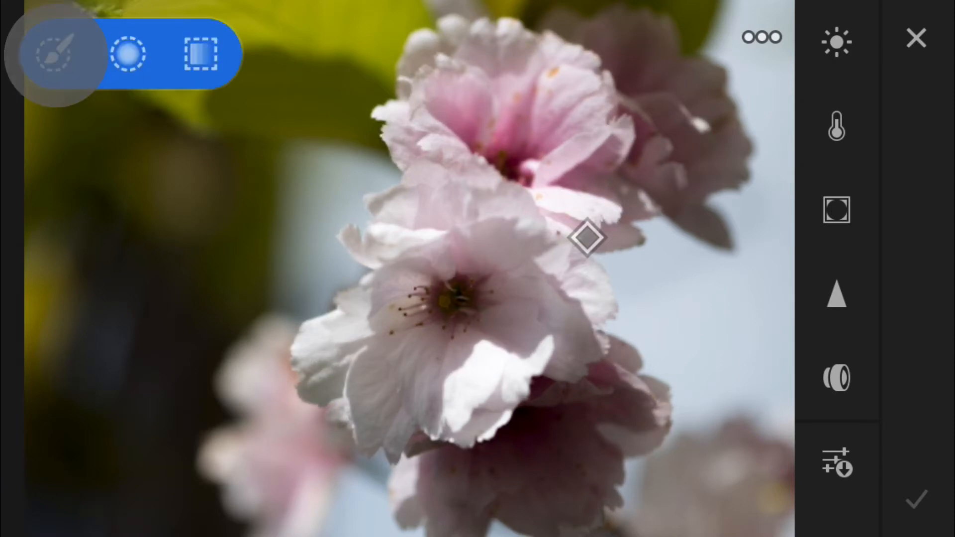
click(54, 53)
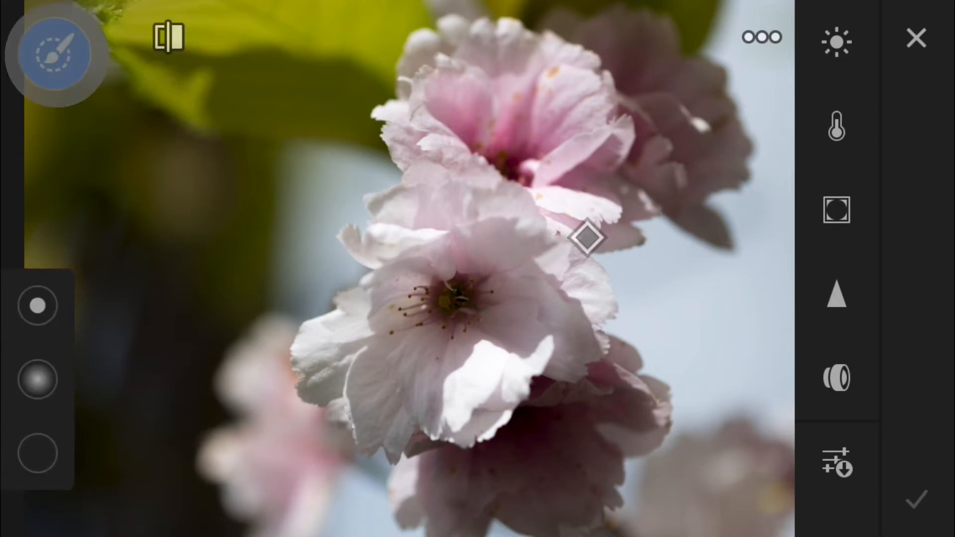
Step: Choose the soft brush with 100% feather and paint over the central blossom
click(55, 53)
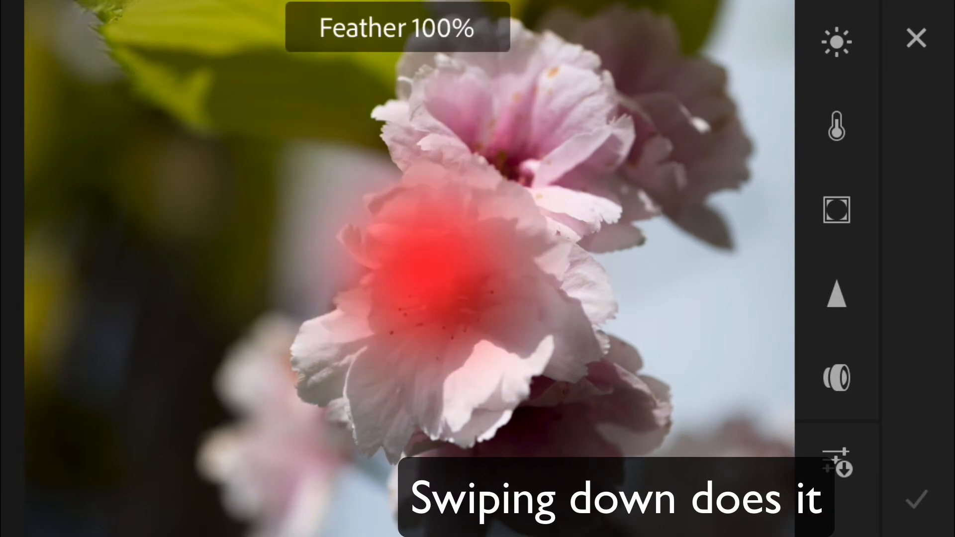
scroll(down, 3)
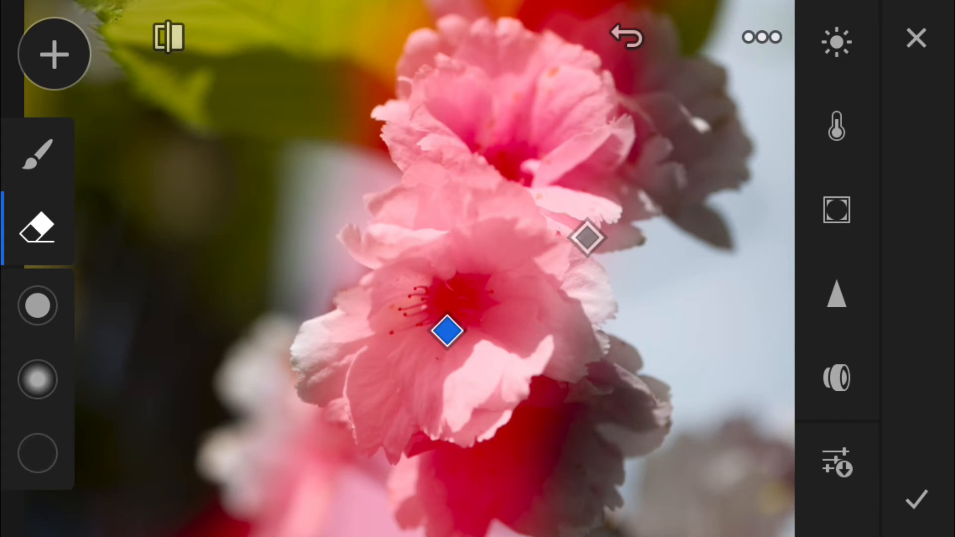
Step: Apply Exposure +0.36, Contrast -23, Highlights -40, Shadows +24 to the mask, then hide sliders
click(837, 41)
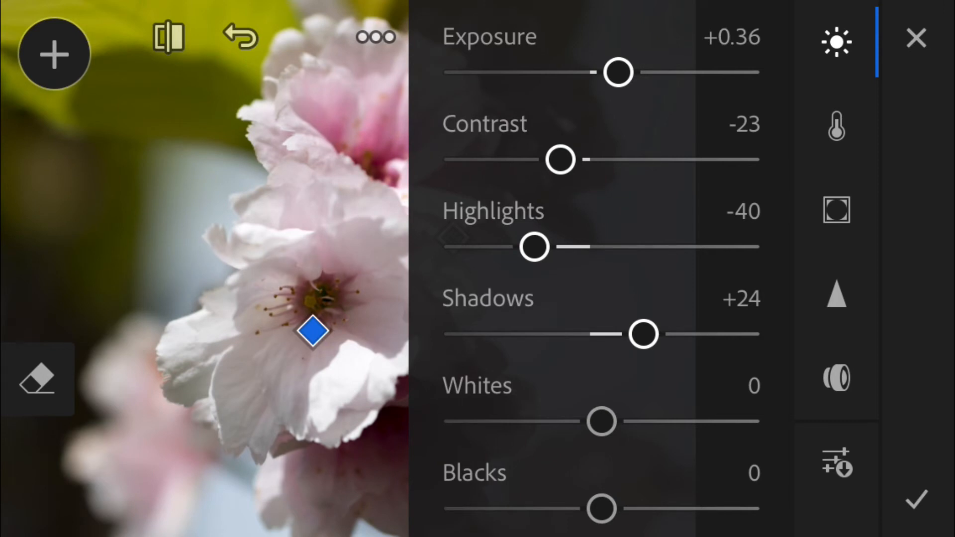
click(916, 501)
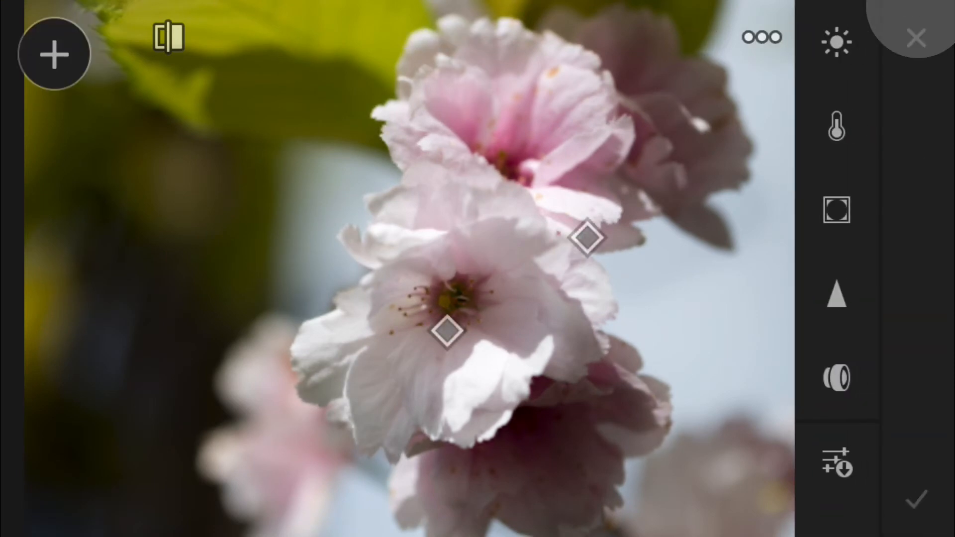
click(588, 238)
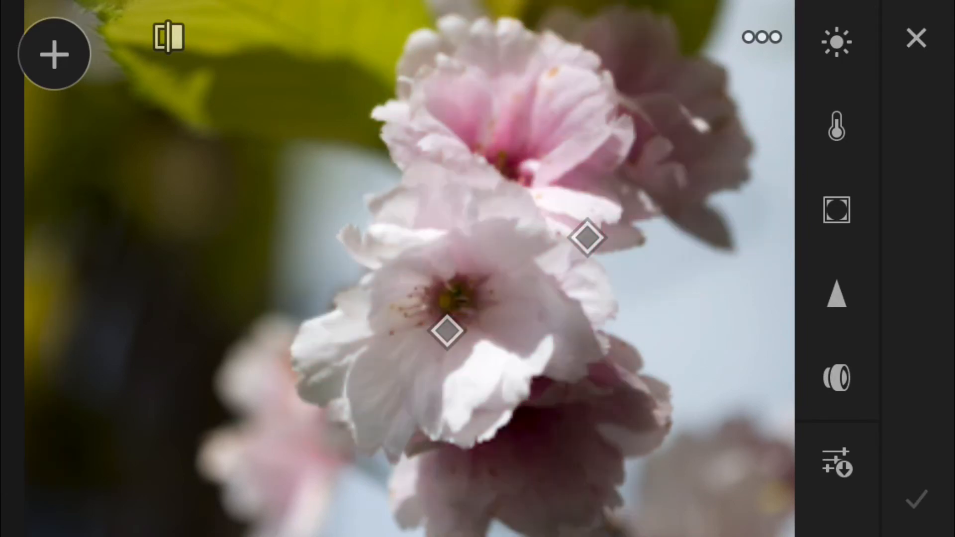
click(446, 332)
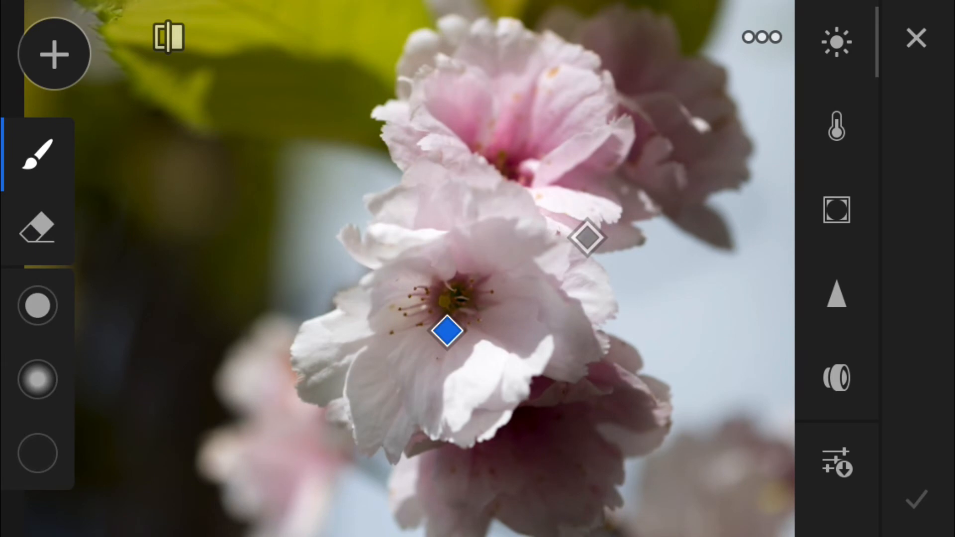
click(168, 38)
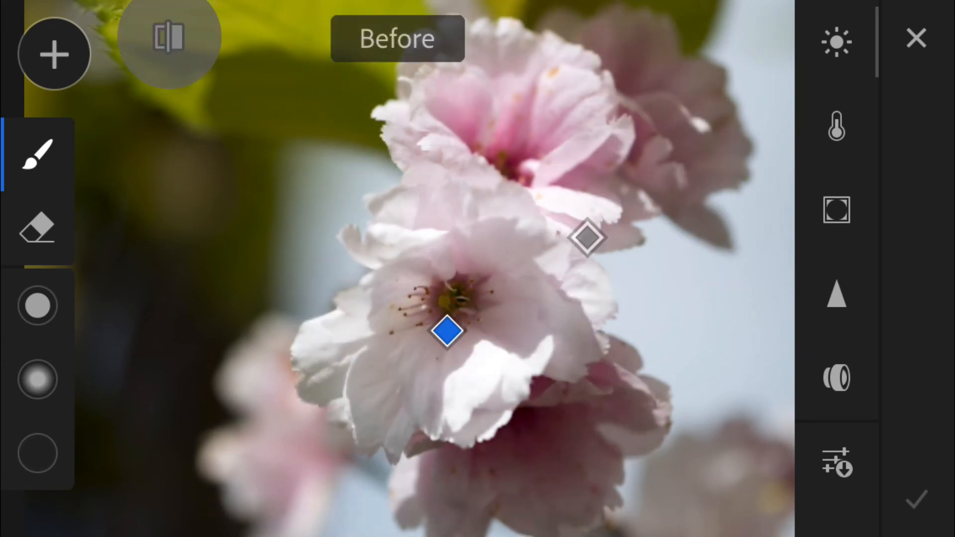
click(168, 38)
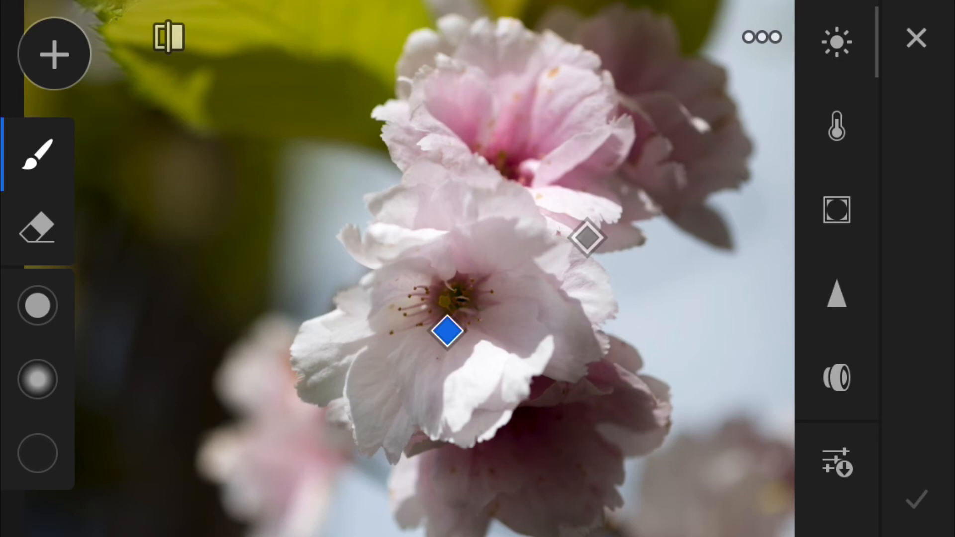
click(54, 54)
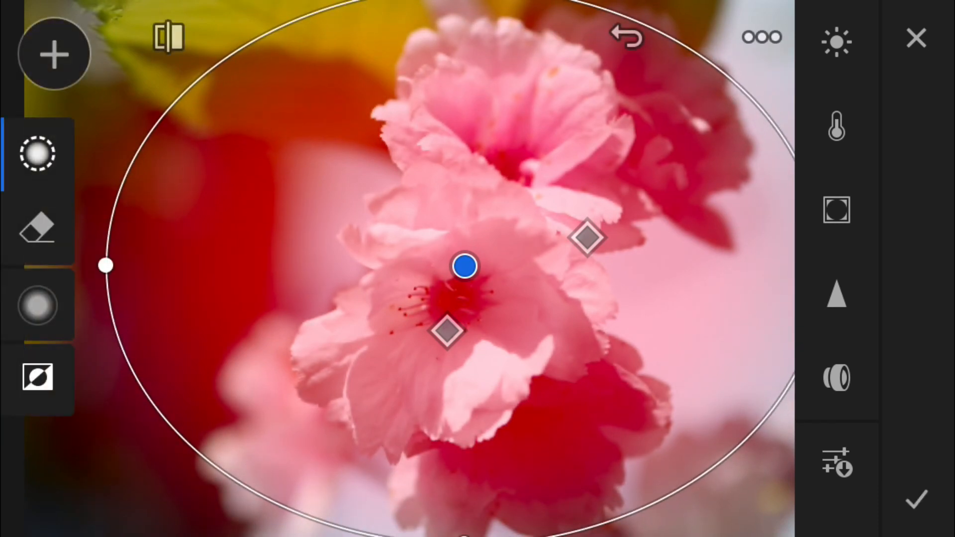
Step: Hide the red mask overlay of the radial gradient over the central blossom
click(836, 41)
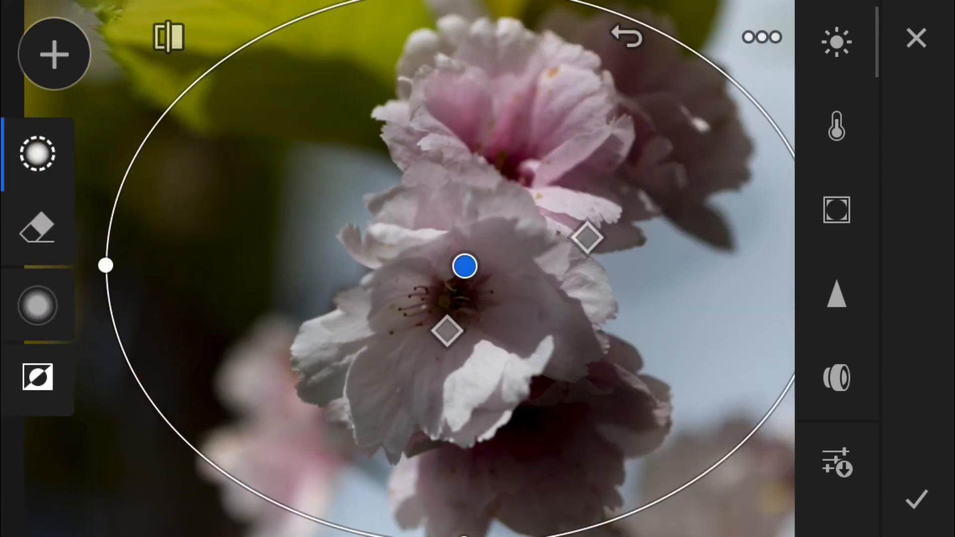
Step: Invert the radial gradient to darken the surroundings, then switch to the Eraser
click(38, 377)
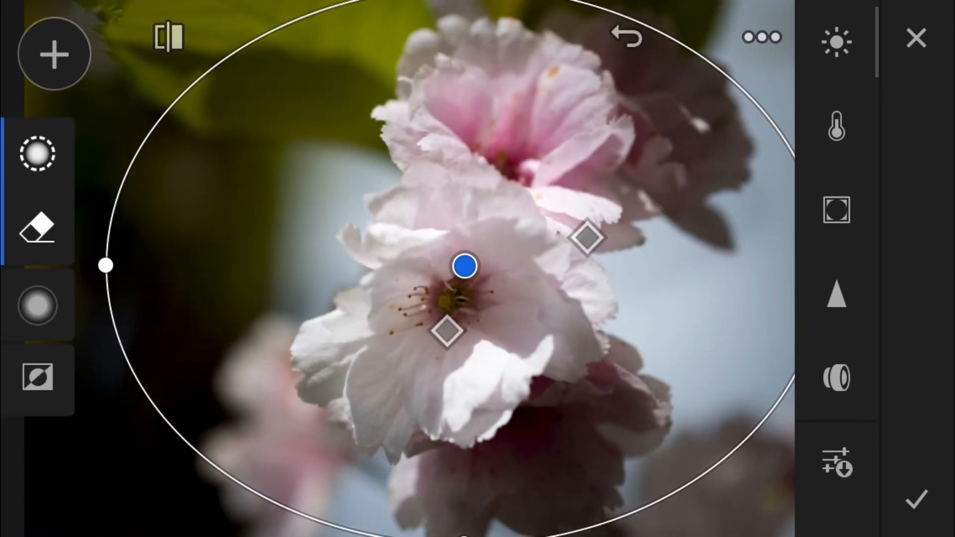
click(38, 227)
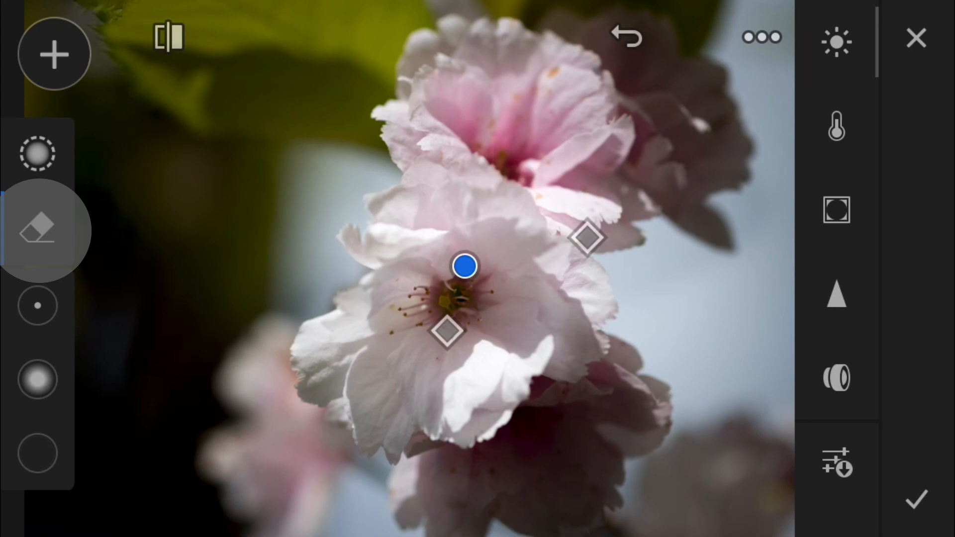